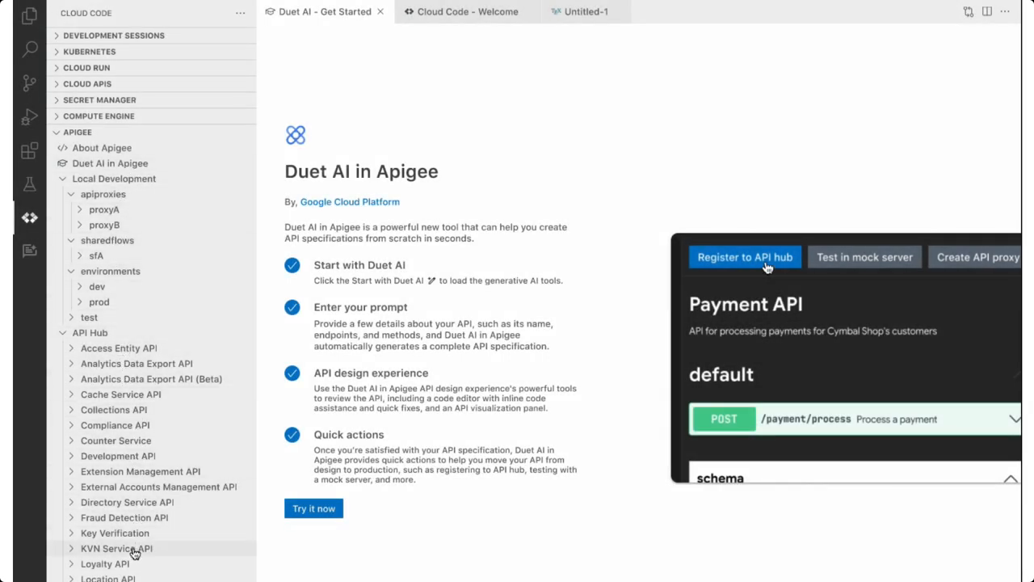
mouse_move(189, 166)
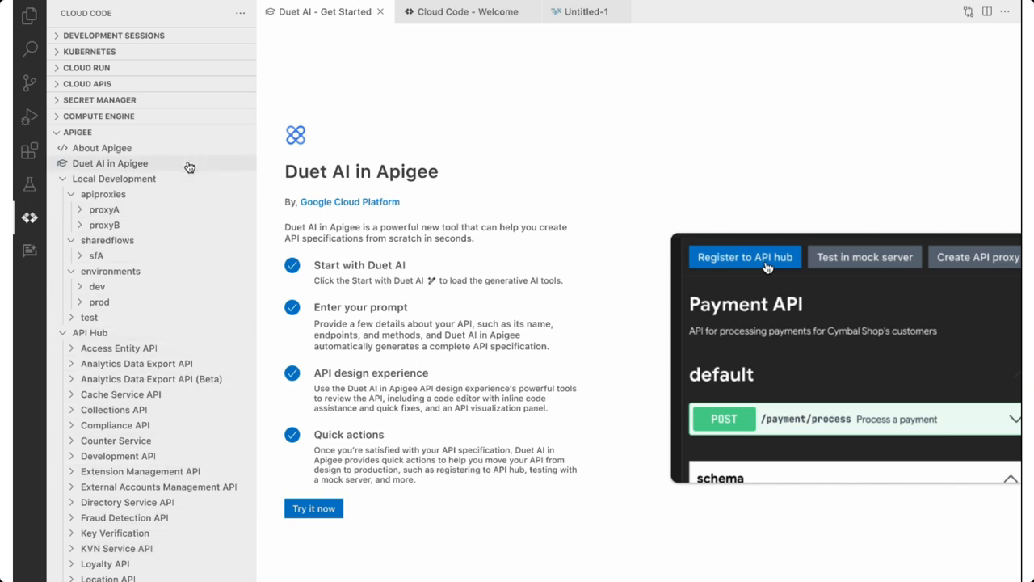
mouse_move(203, 134)
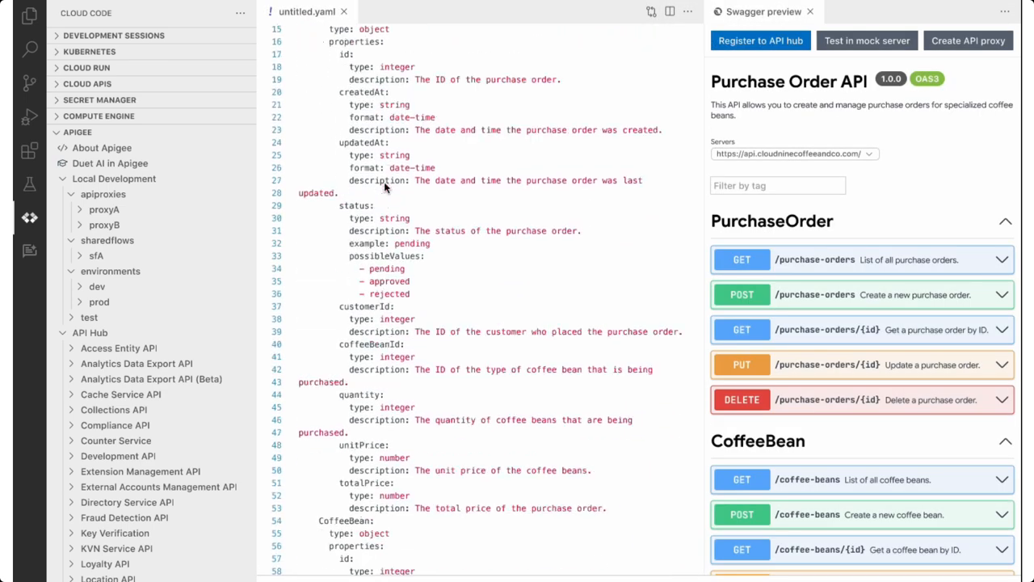
Scroll through untitled.yaml and its Swagger preview to the 1.0.0 version warning
scroll(down, 3)
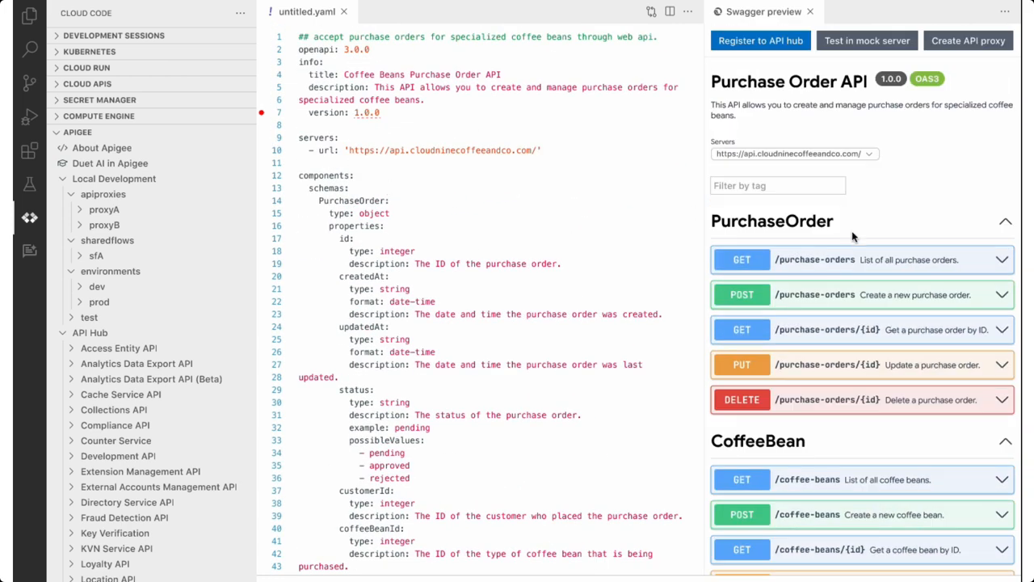
scroll(down, 3)
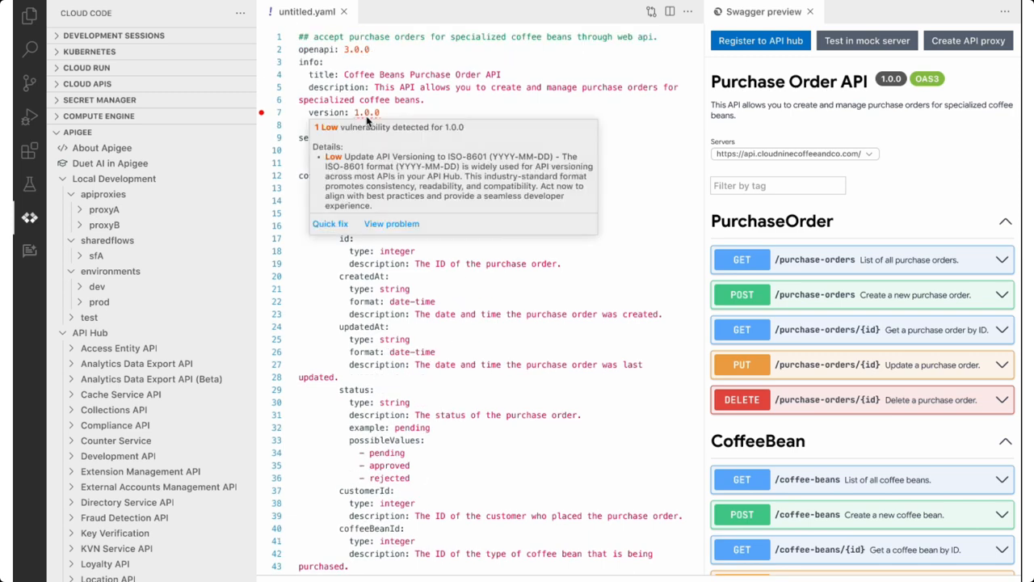
mouse_move(374, 199)
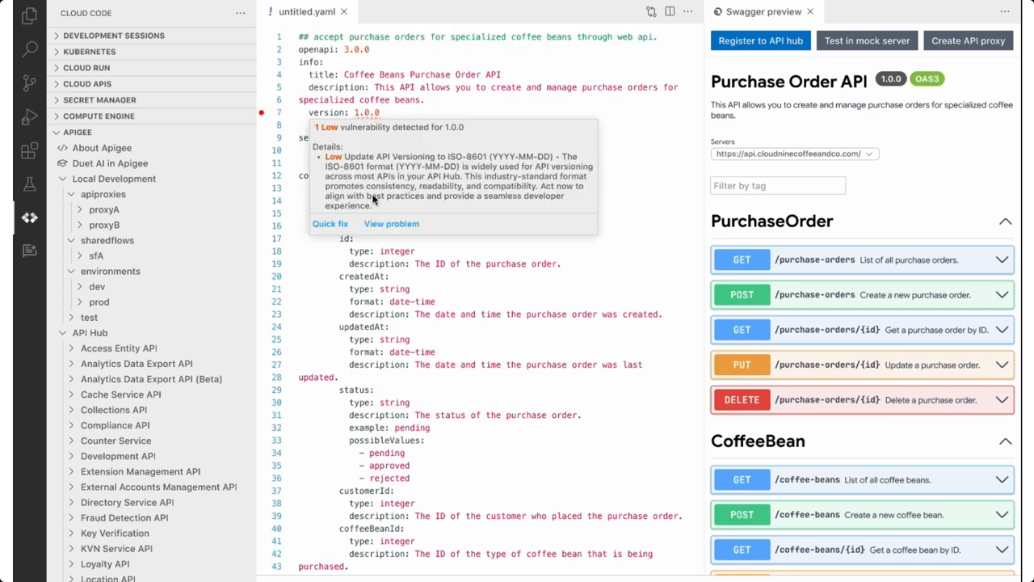
mouse_move(330, 230)
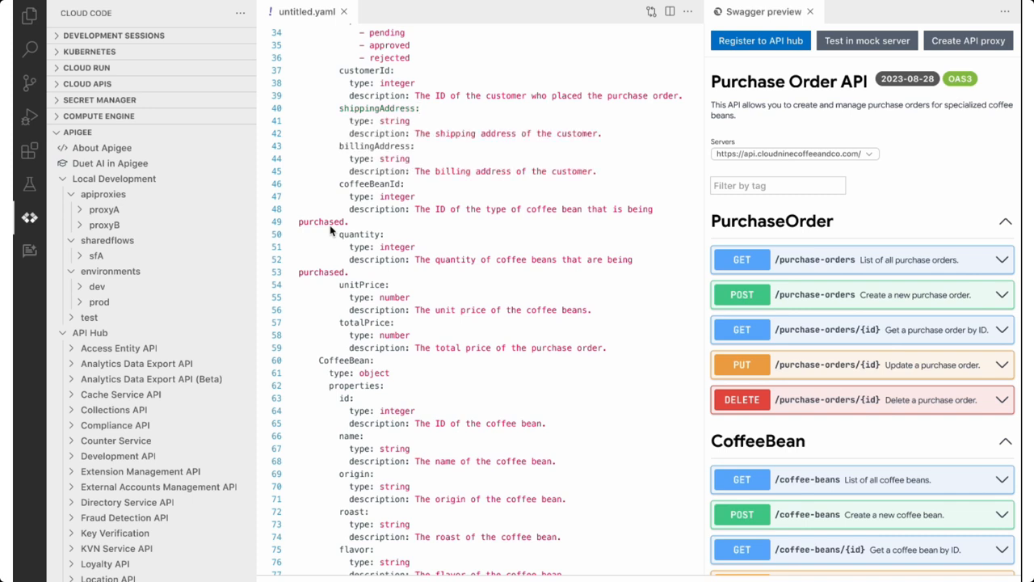
mouse_move(660, 233)
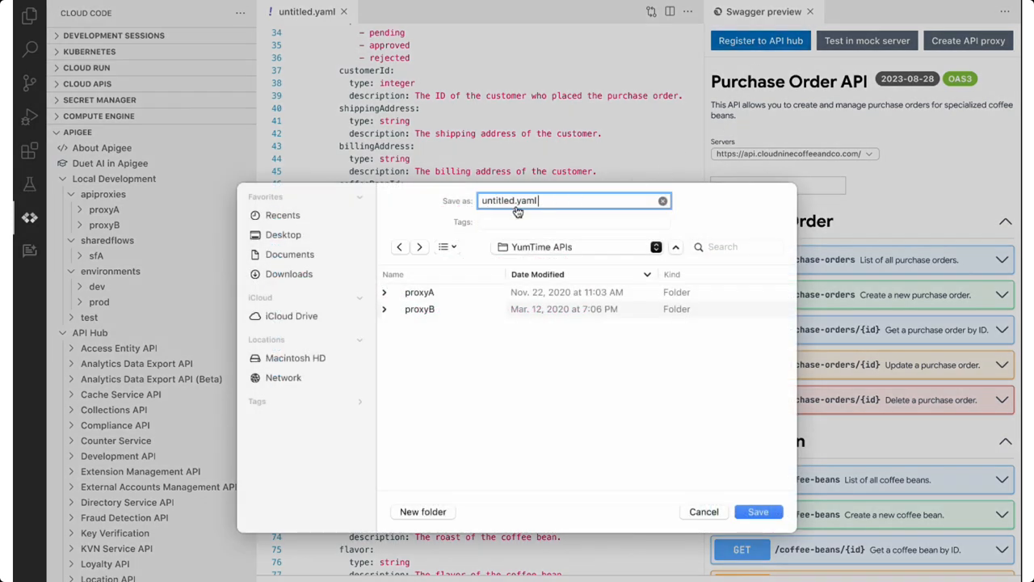
Save the edited spec with version 2023-08-28 and shipping/billing addresses as YAML
click(758, 510)
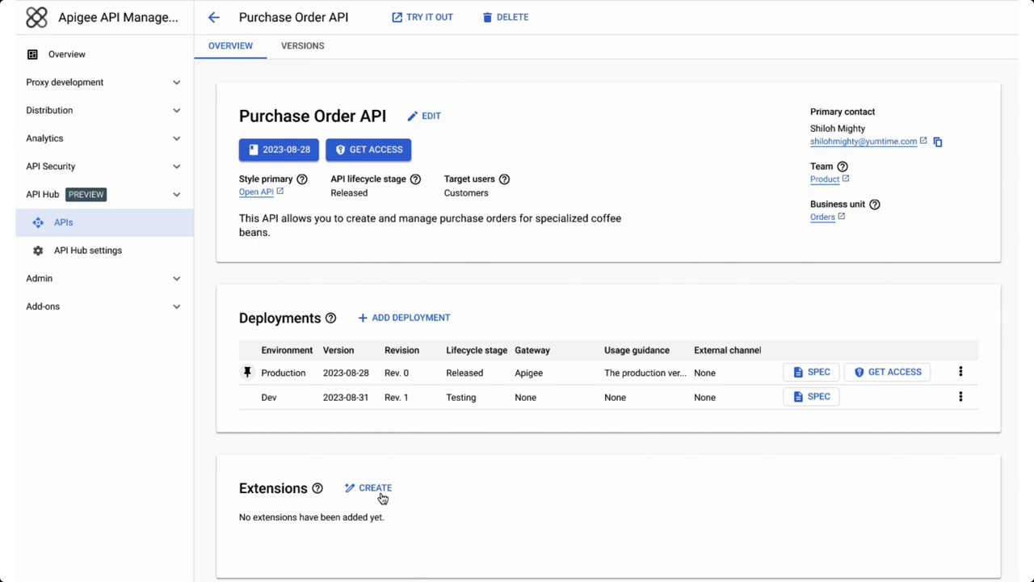
Create the Order Details API Vertex AI extension with Google OAuth, then open Try It Out
click(374, 488)
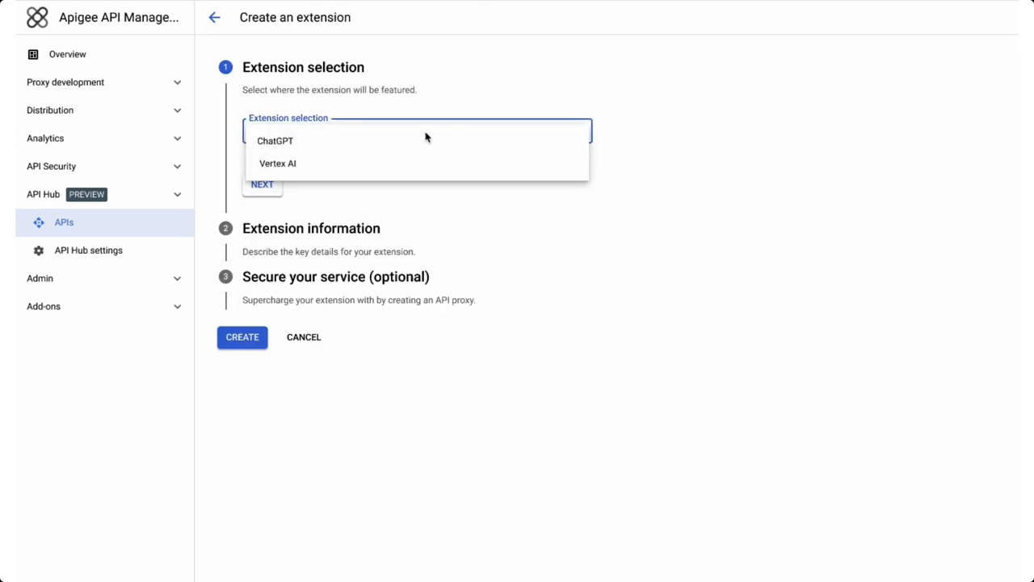
click(277, 163)
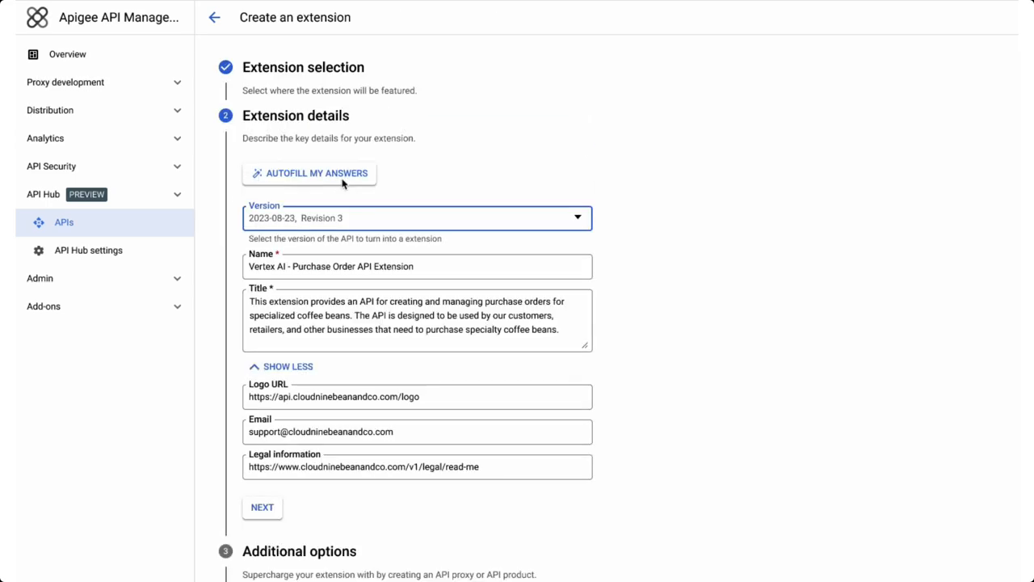
click(262, 507)
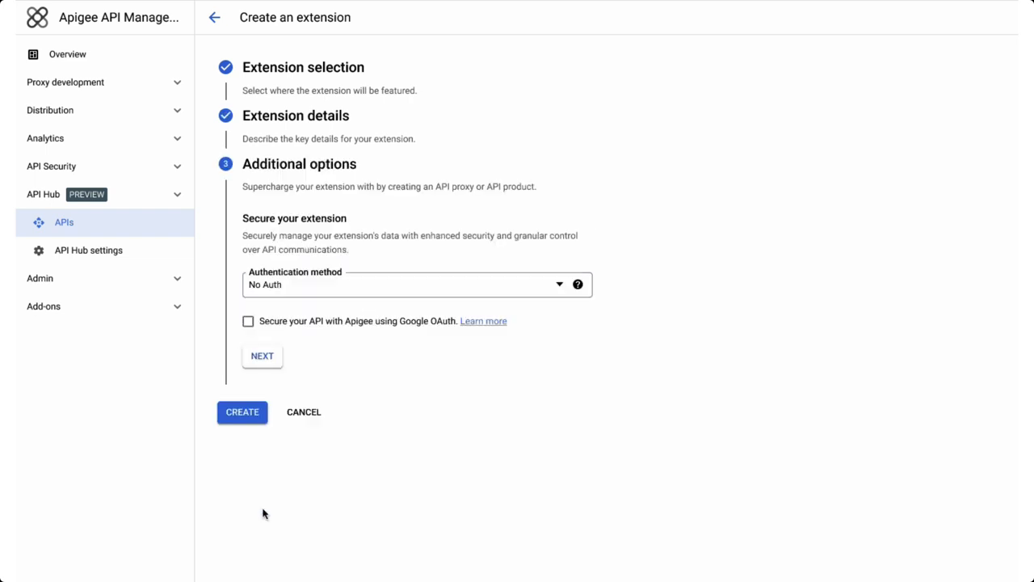
click(248, 320)
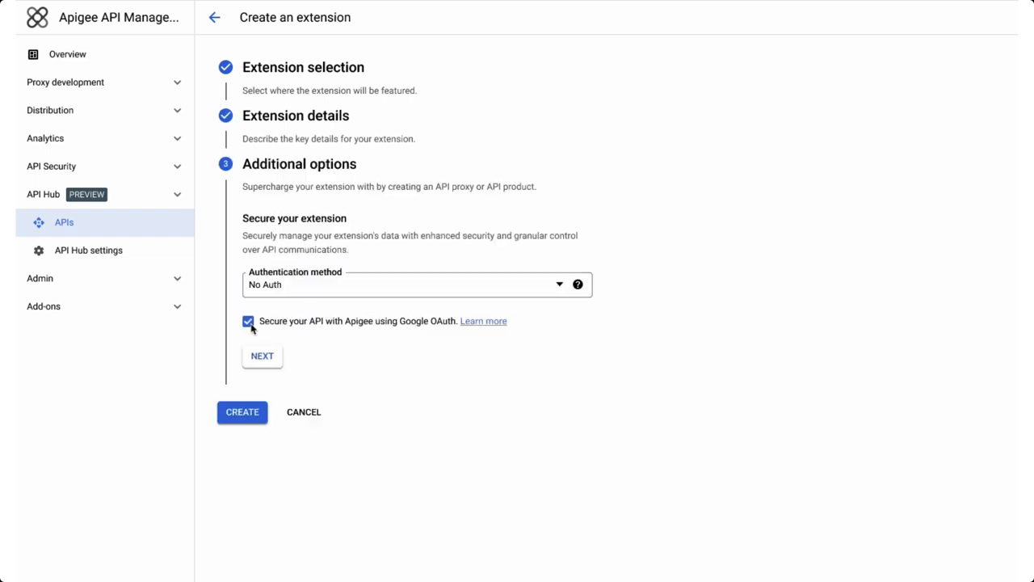
click(241, 412)
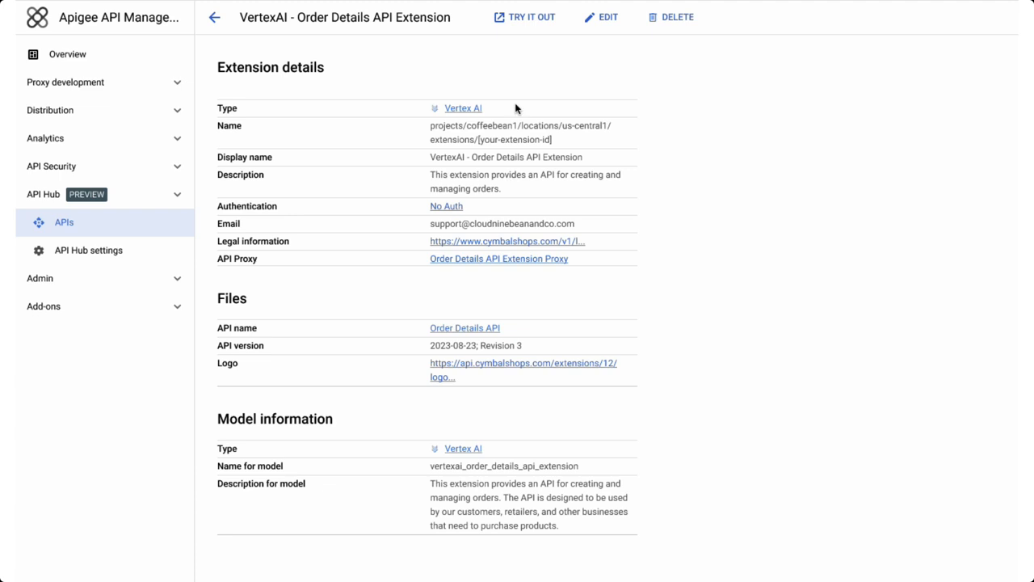
click(531, 17)
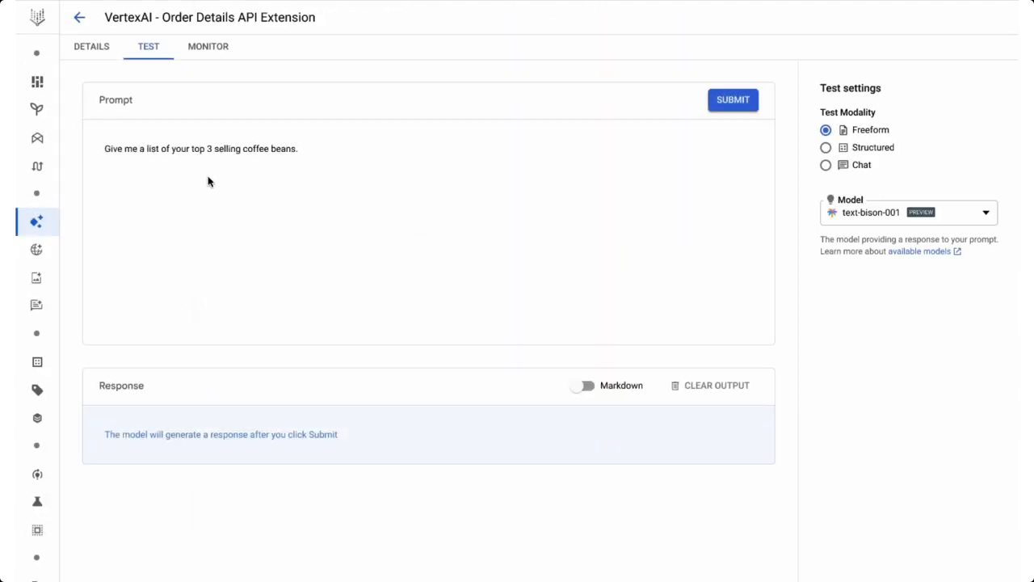
Submit the top 3 coffee beans prompt, returning Colombian, Ethiopian and Sumatra coffees
click(732, 100)
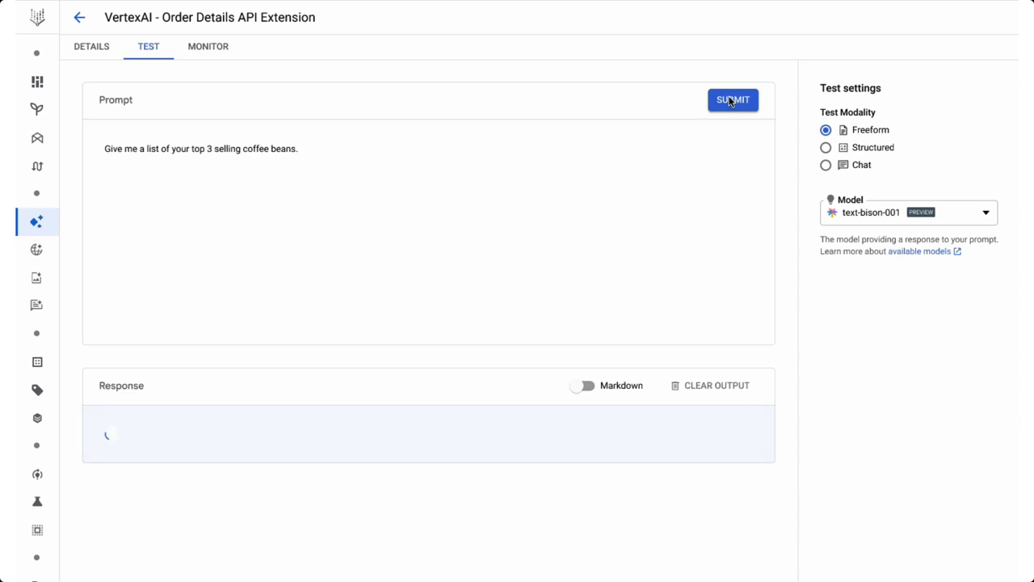
click(732, 100)
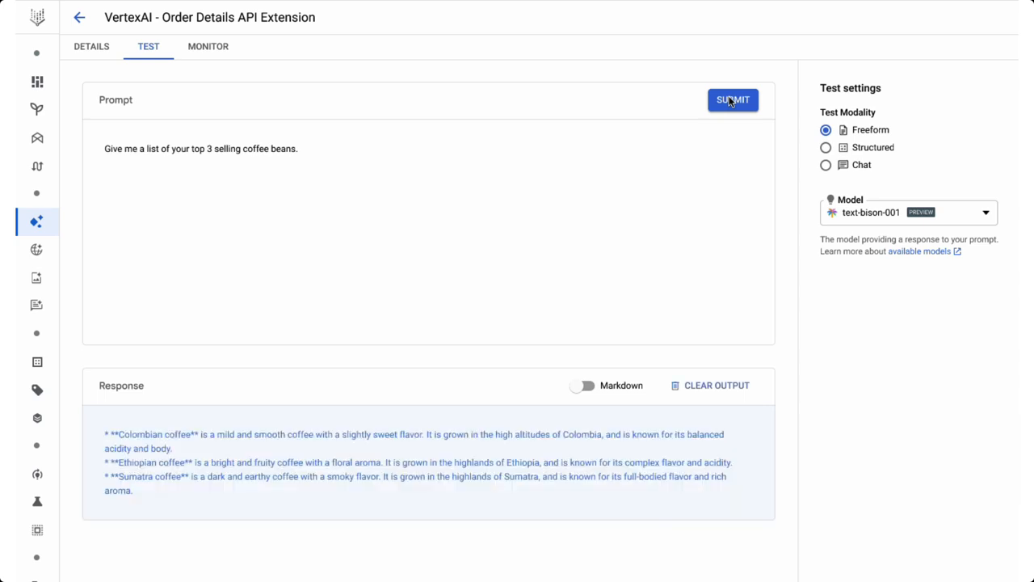
click(731, 99)
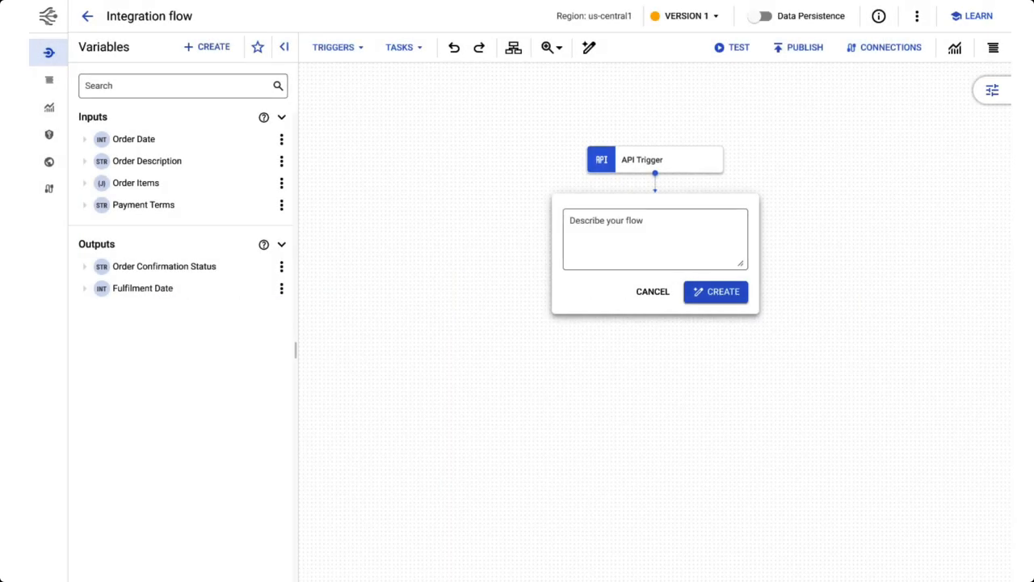
mouse_move(671, 241)
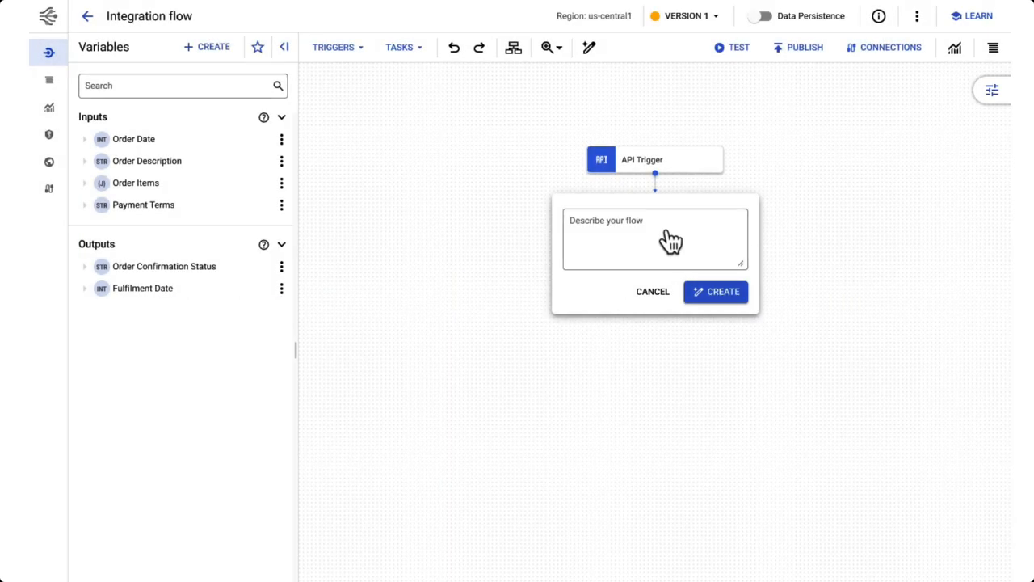
Generate and confirm Create Order Automation from a purchase-order PDF description, then show its workflow description
text(Use an incoming purchase order pdf to automate order creation)
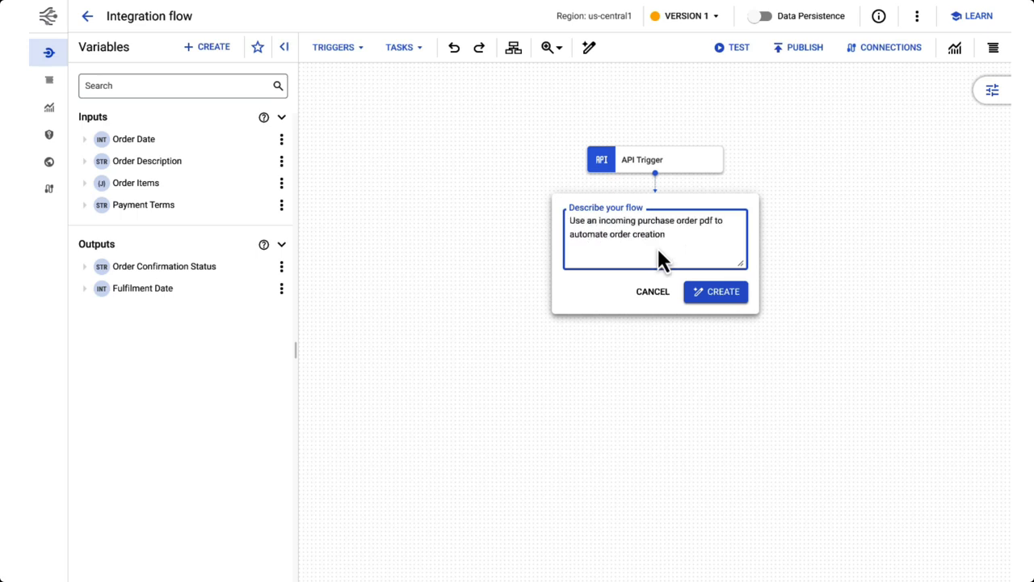
click(716, 292)
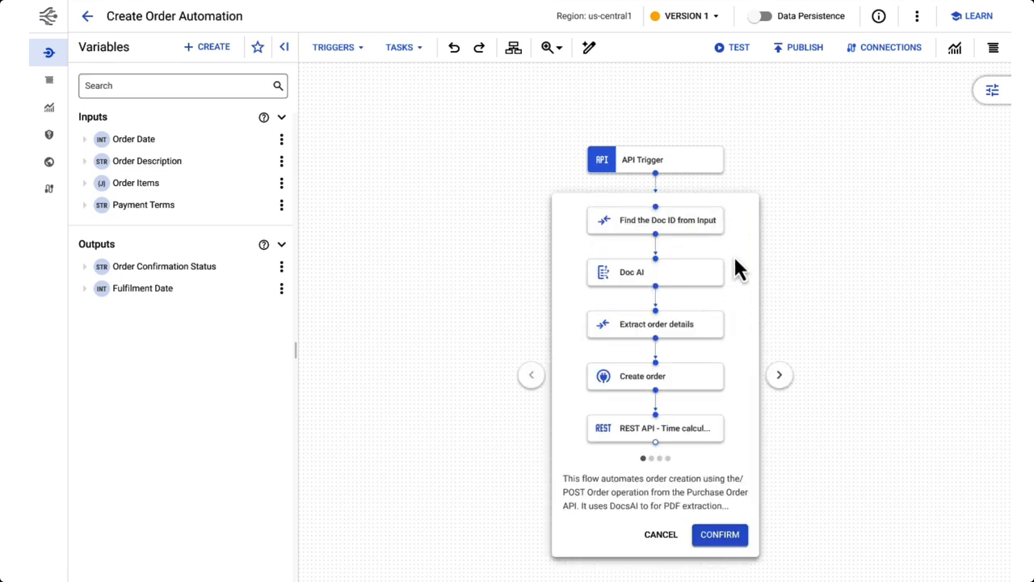
mouse_move(719, 535)
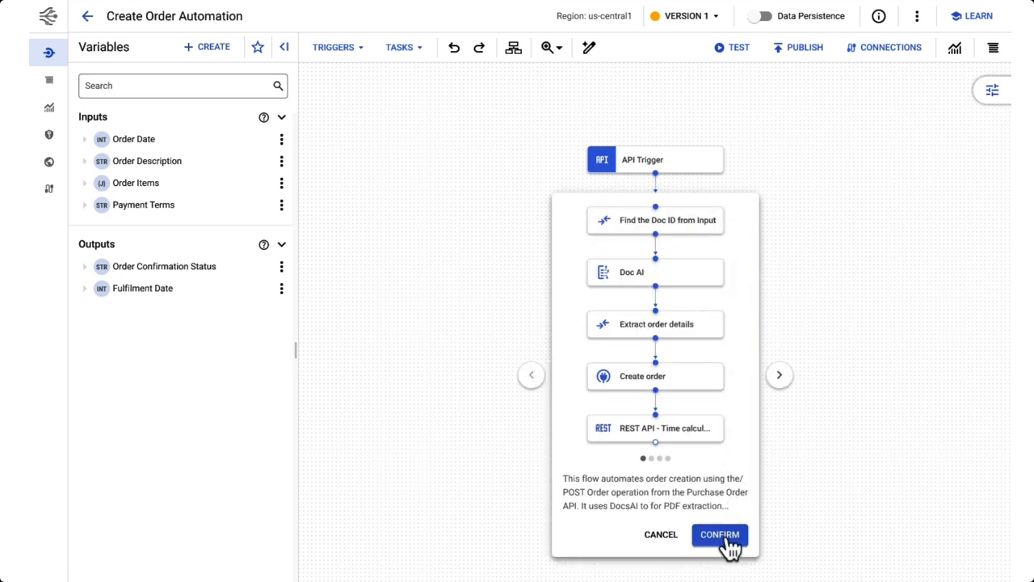
click(719, 535)
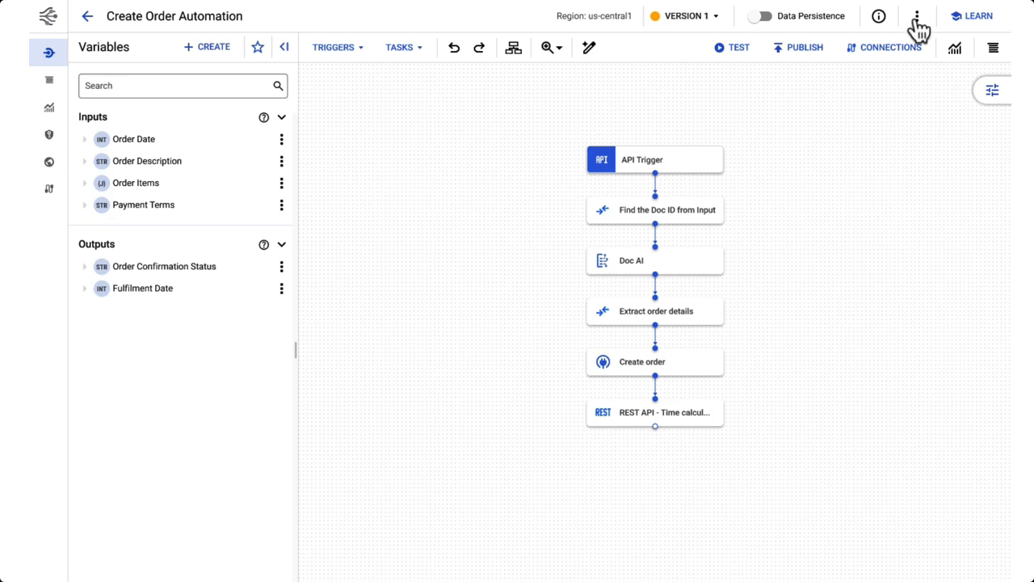
click(916, 16)
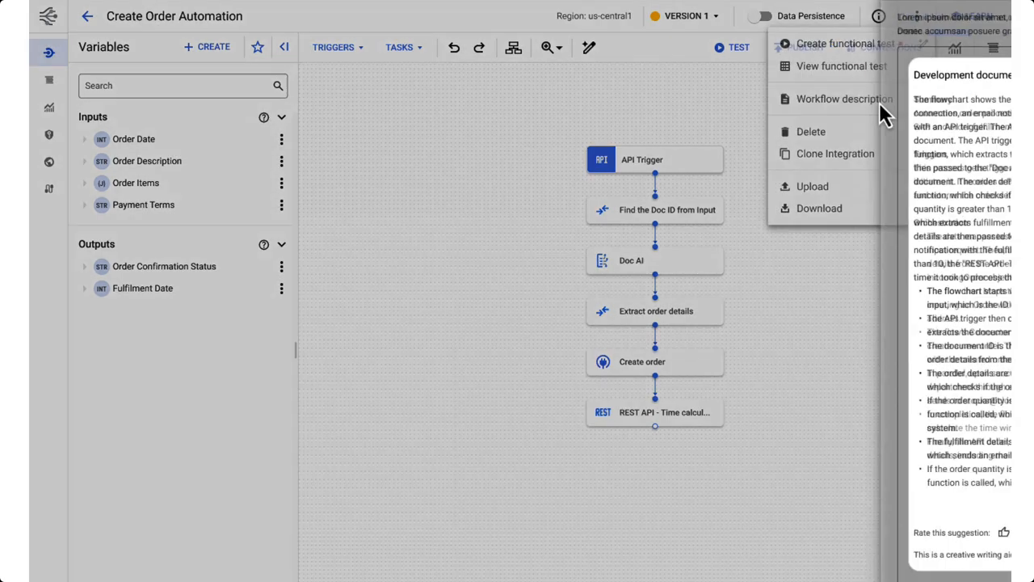
click(843, 99)
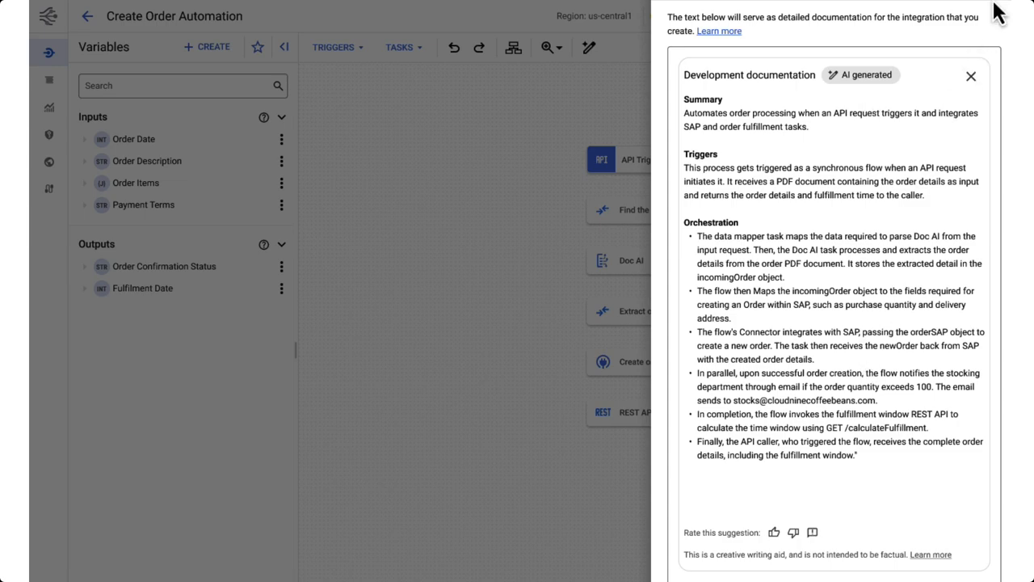